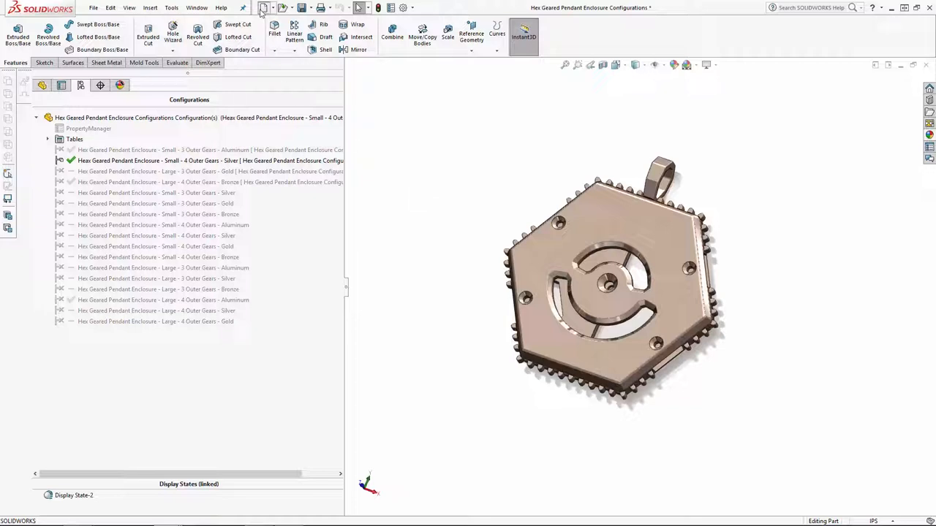
Step: Create a new empty assembly document from the Assembly template
{"action": "left_click", "coordinate": [263, 8]}
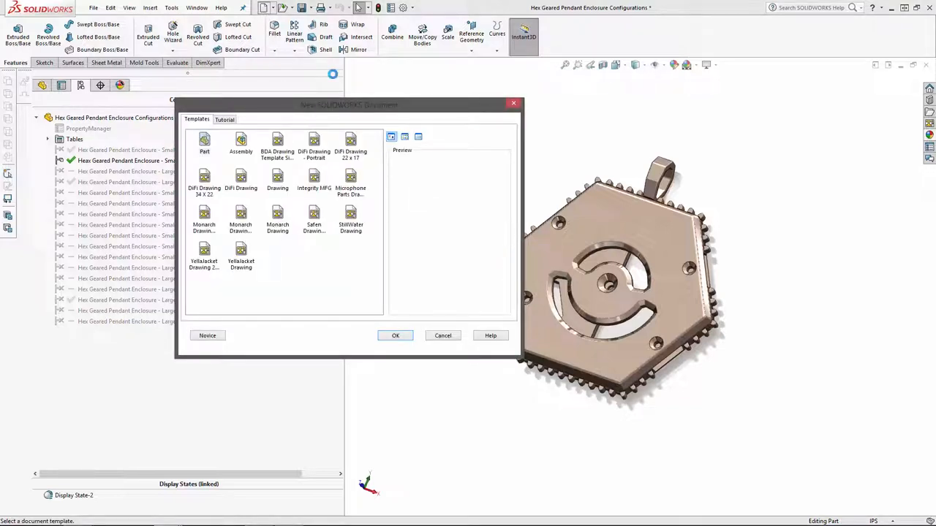
{"action": "left_click", "coordinate": [240, 143]}
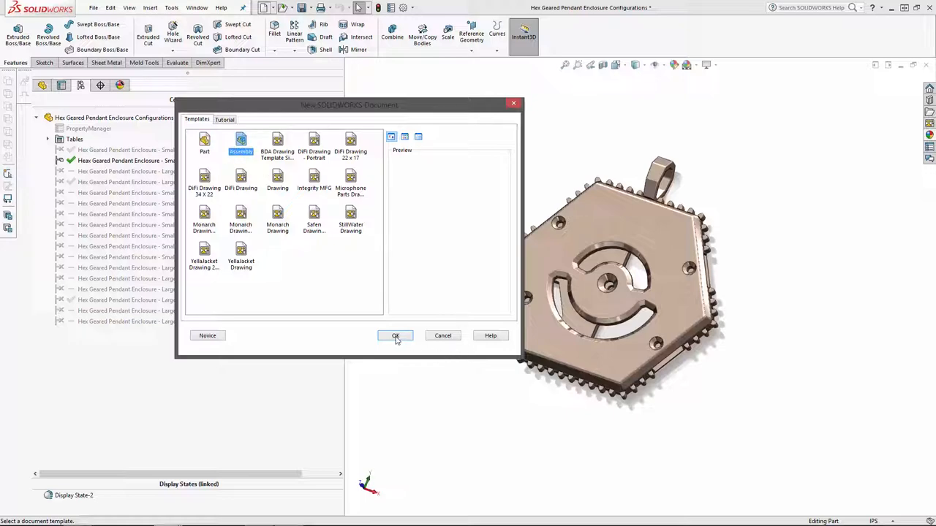
{"action": "left_click", "coordinate": [395, 335]}
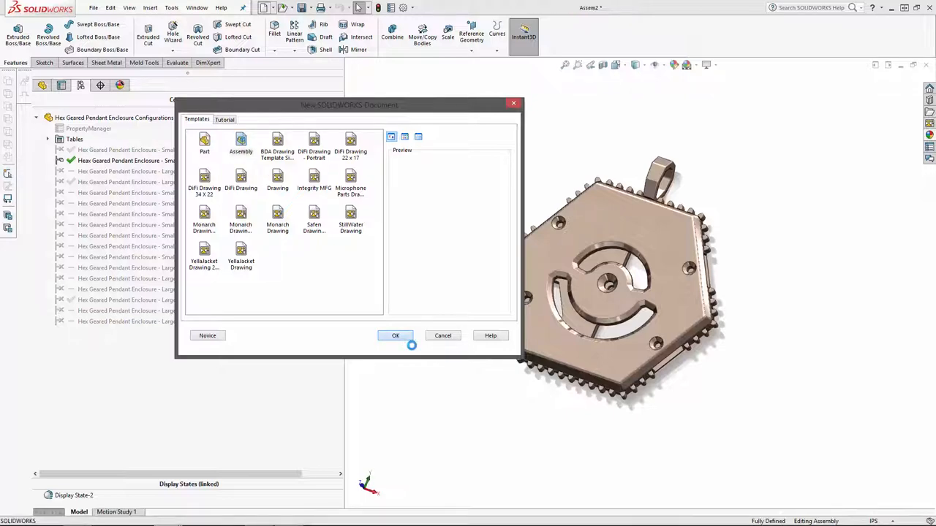
{"action": "left_click", "coordinate": [394, 335]}
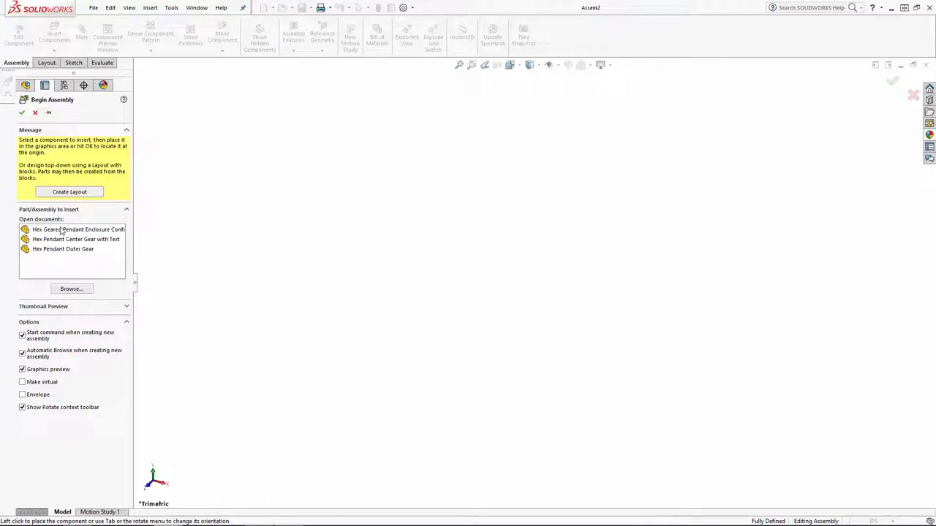
{"action": "mouse_move", "coordinate": [79, 230]}
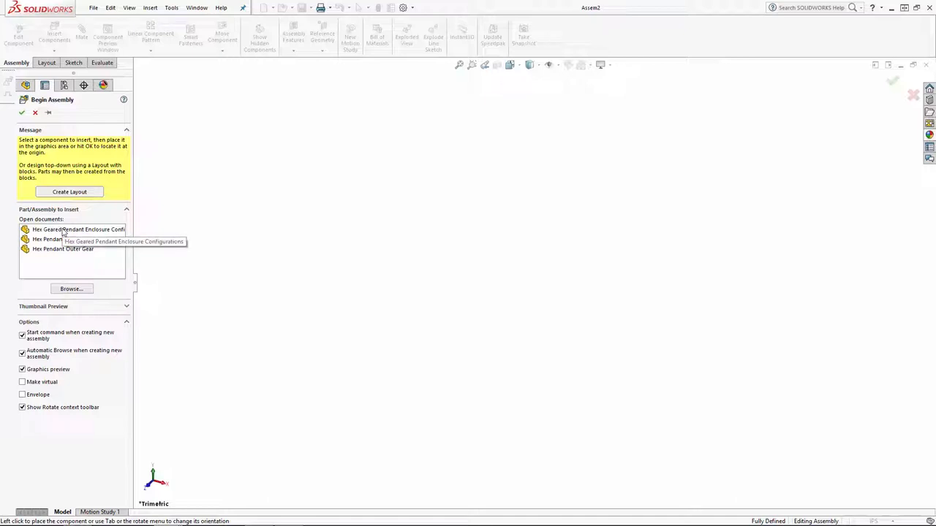
Step: Insert the Hex Geared Pendant Enclosure Configurations part and choose its configuration
{"action": "left_click", "coordinate": [73, 228]}
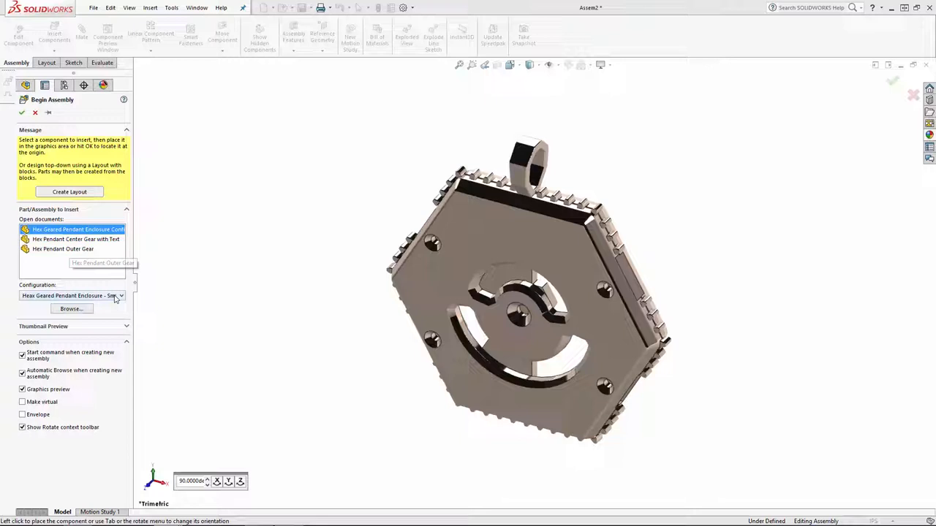
{"action": "left_click", "coordinate": [119, 295]}
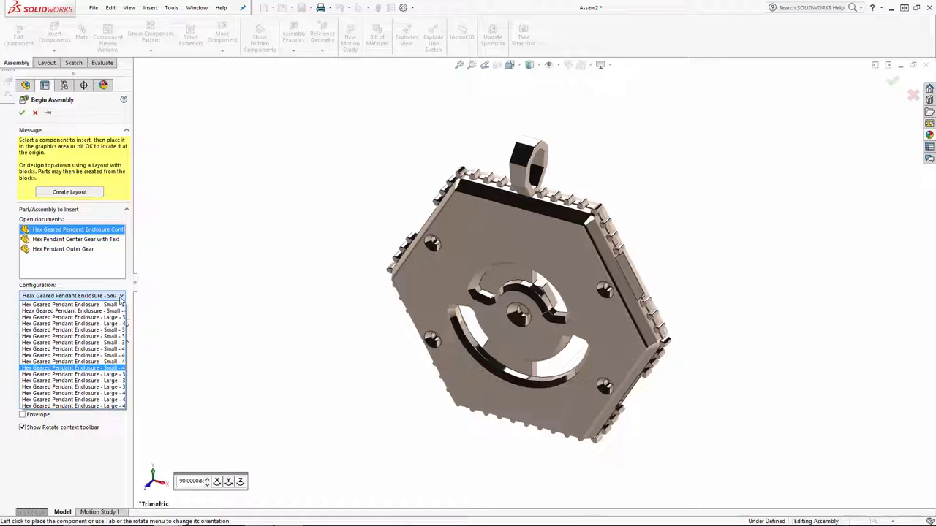
{"action": "left_click", "coordinate": [70, 296]}
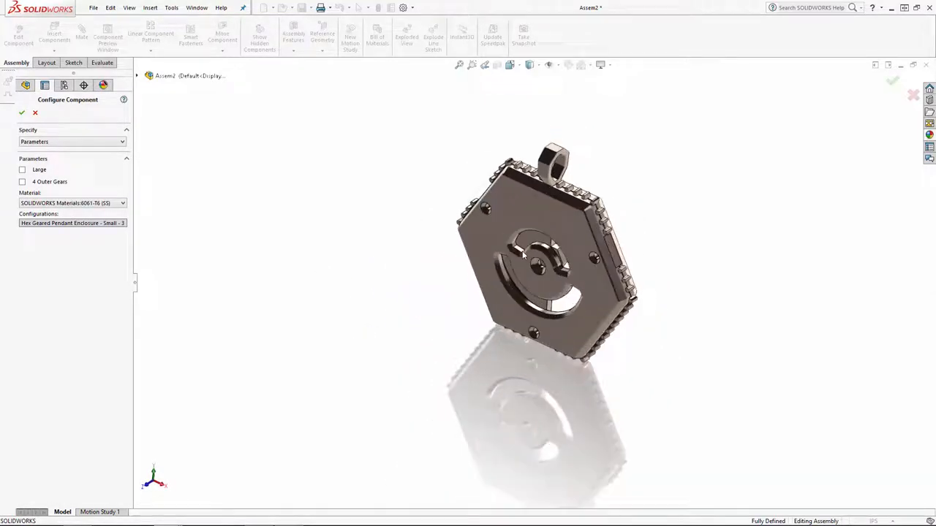
Step: Configure the enclosure by parameters as Small with 4-Outer Gears in Pure Silver
{"action": "left_click", "coordinate": [599, 65]}
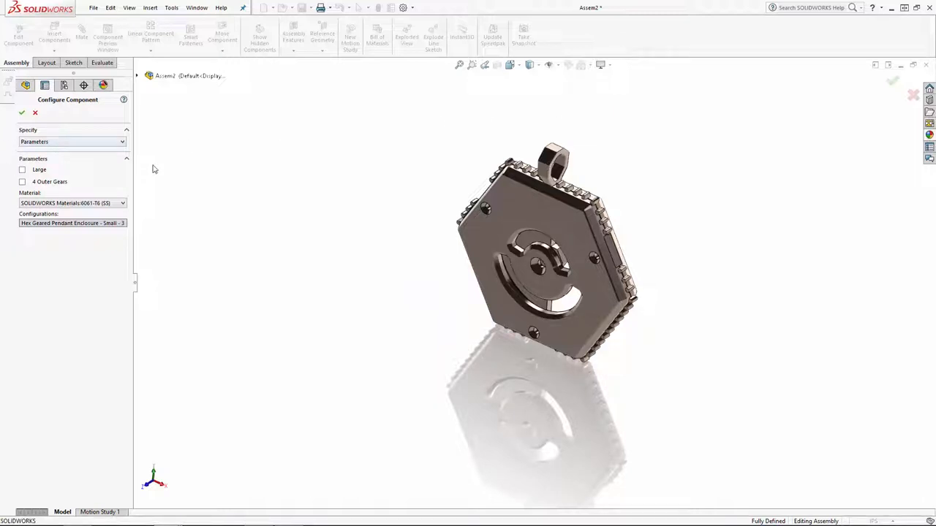
{"action": "left_click", "coordinate": [71, 140]}
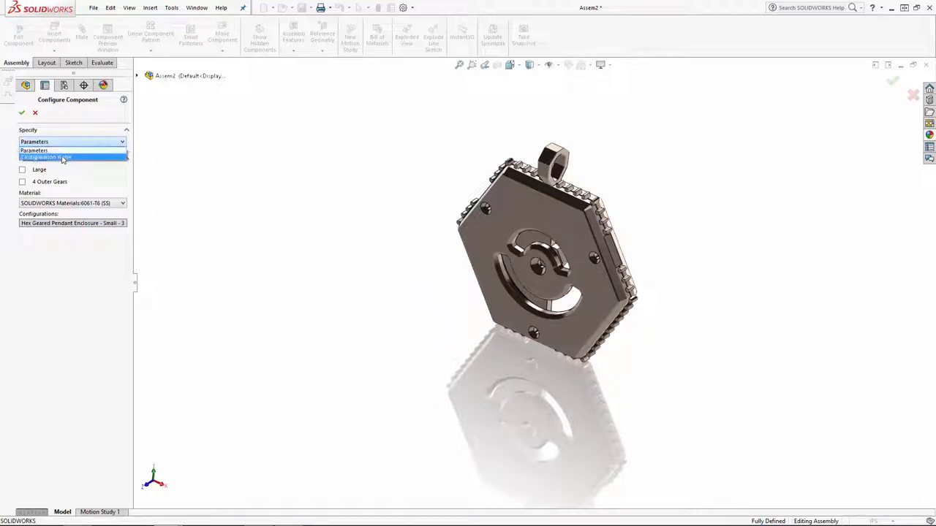
{"action": "left_click", "coordinate": [45, 156]}
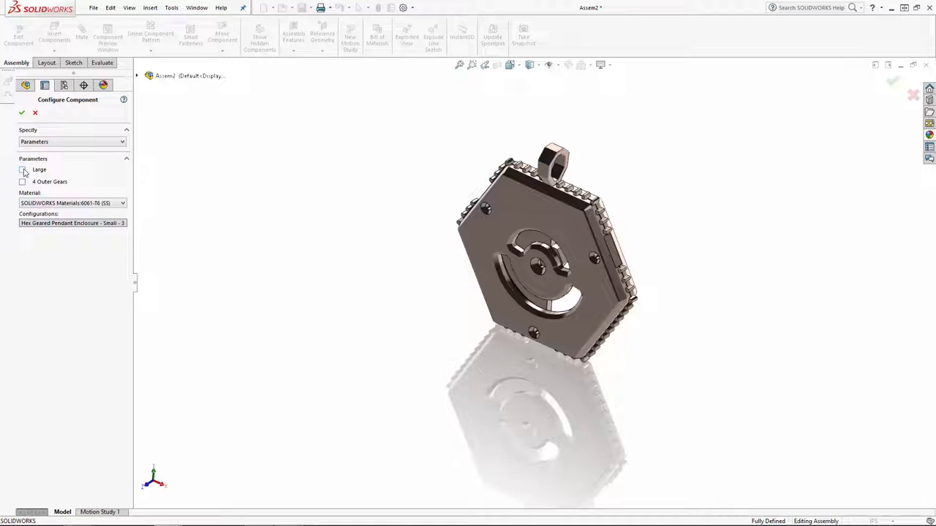
{"action": "left_click", "coordinate": [23, 170]}
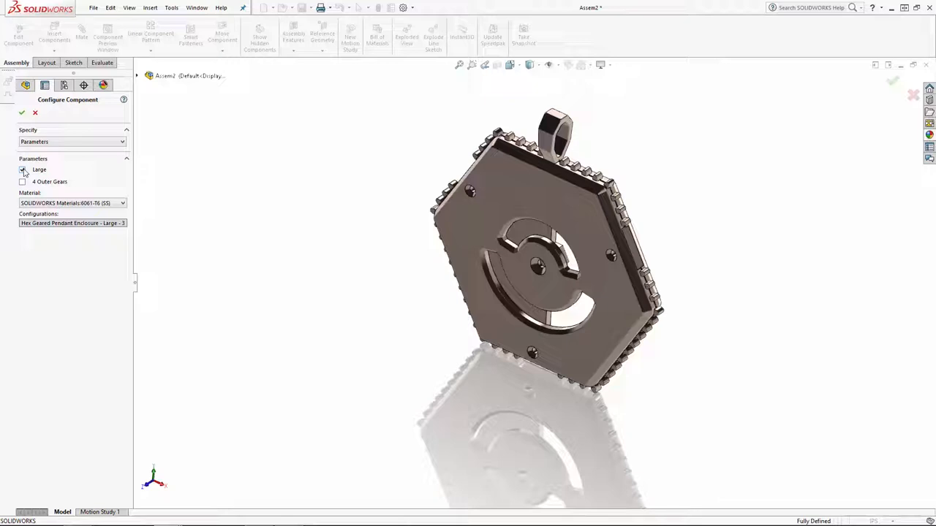
{"action": "left_click", "coordinate": [23, 170]}
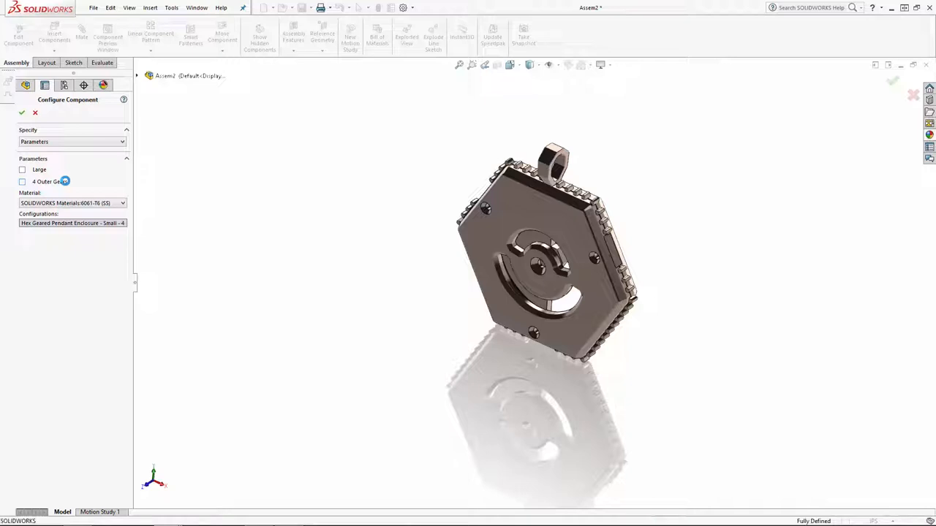
{"action": "left_click", "coordinate": [22, 181]}
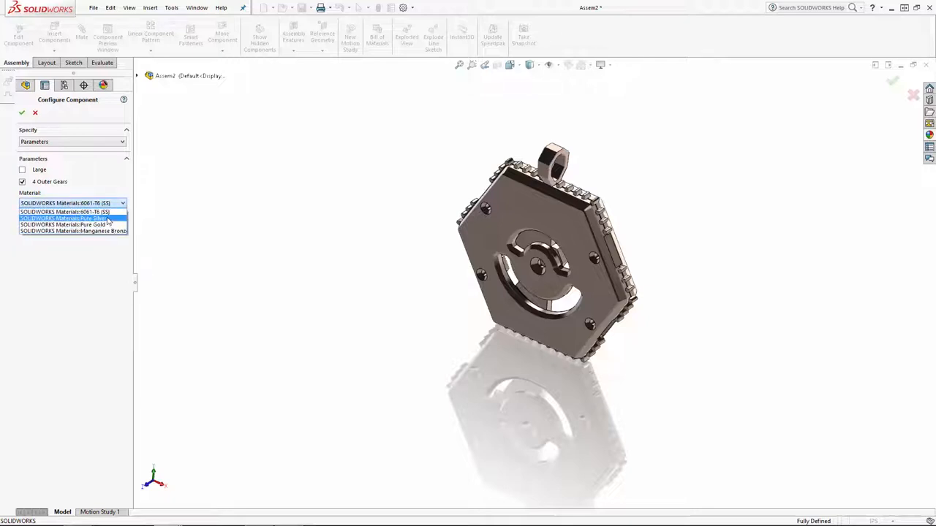
{"action": "left_click", "coordinate": [73, 218]}
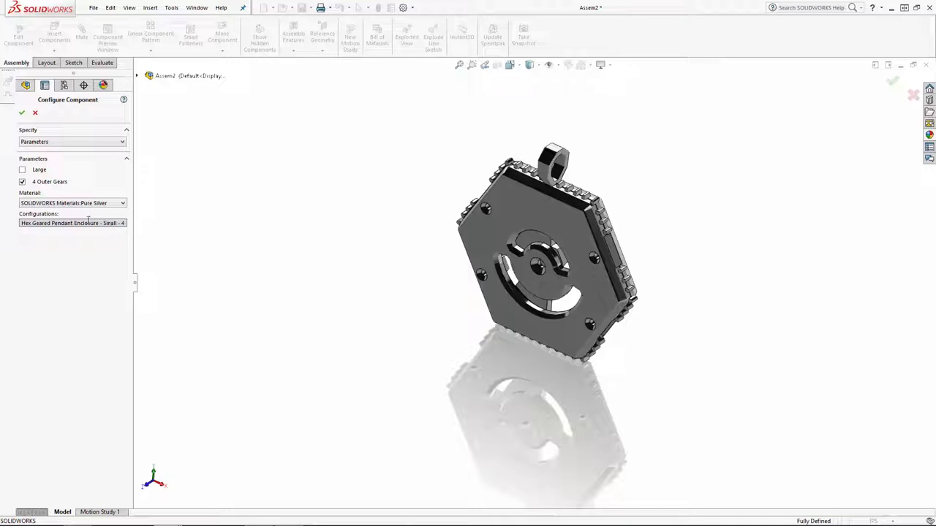
{"action": "left_click", "coordinate": [21, 111]}
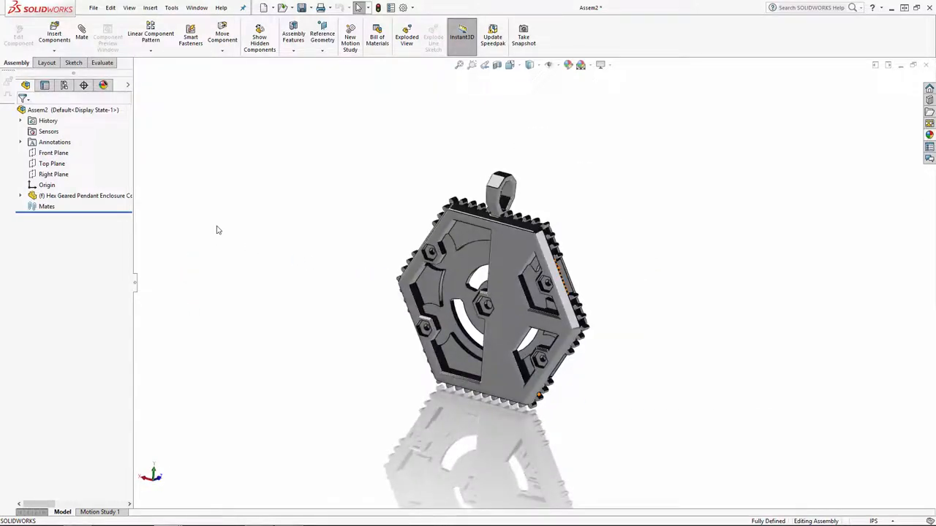
Step: Insert the Hex Pendant Center Gear with Text, keeping Small and Rose Gold
{"action": "left_click", "coordinate": [53, 35]}
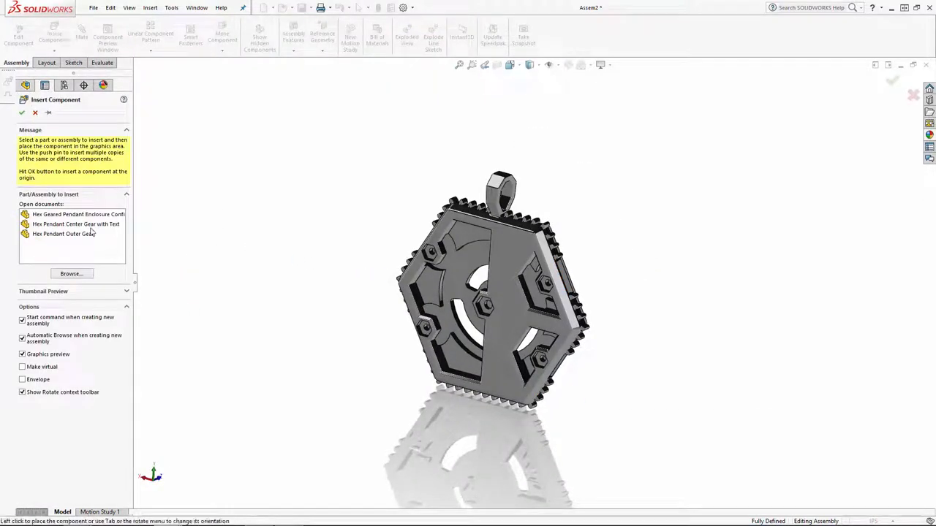
{"action": "left_click", "coordinate": [76, 224]}
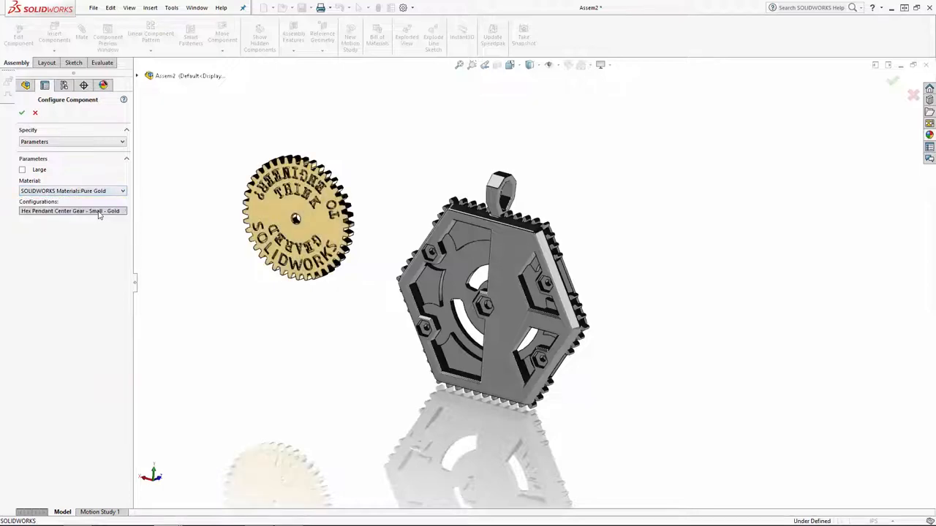
{"action": "left_click", "coordinate": [20, 112]}
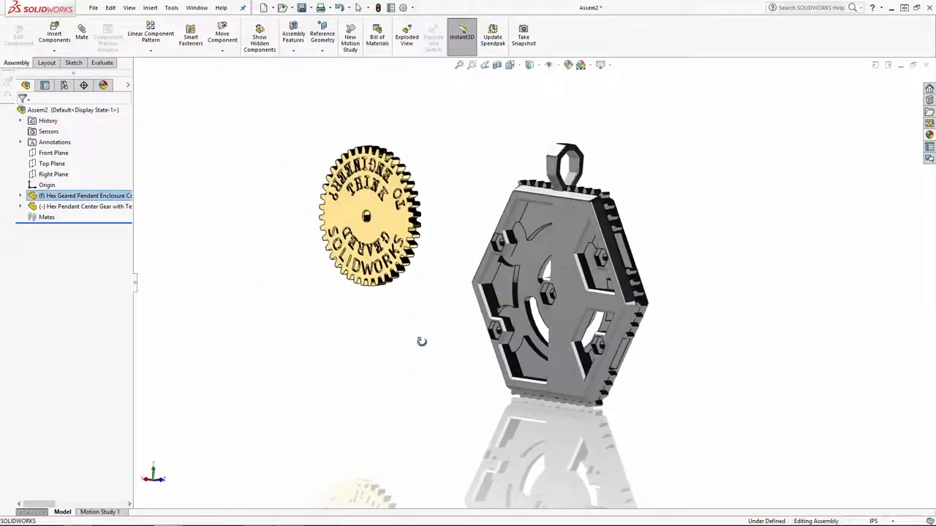
Step: Insert the small outer gear and set its material to Rose Gold
{"action": "left_click", "coordinate": [54, 35]}
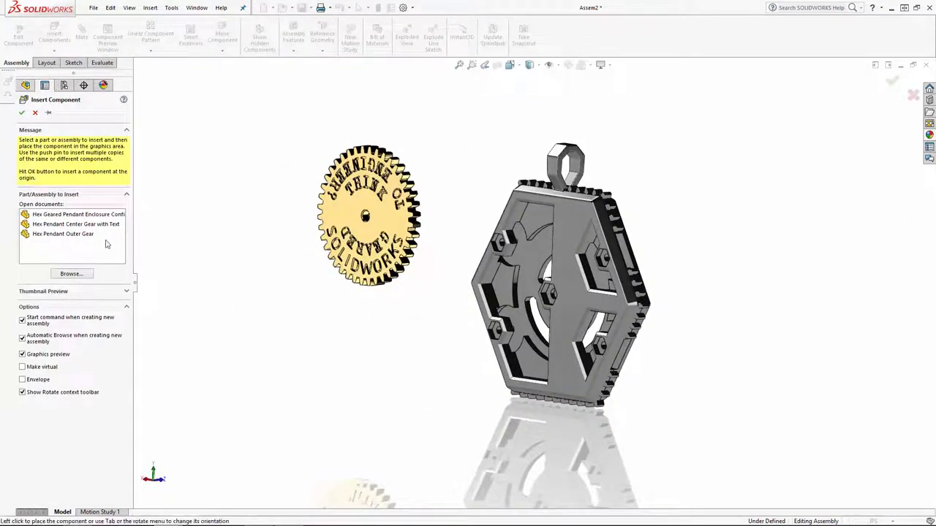
{"action": "left_click", "coordinate": [63, 234]}
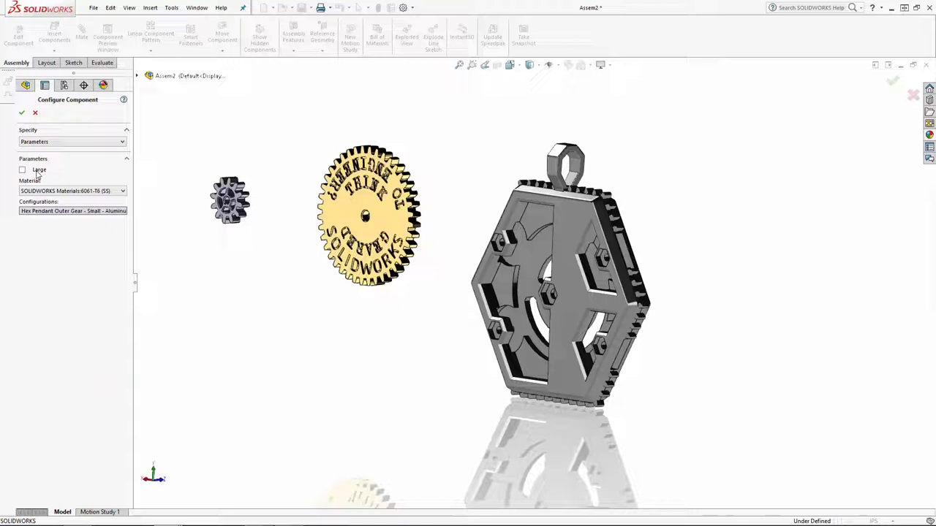
{"action": "left_click", "coordinate": [70, 190]}
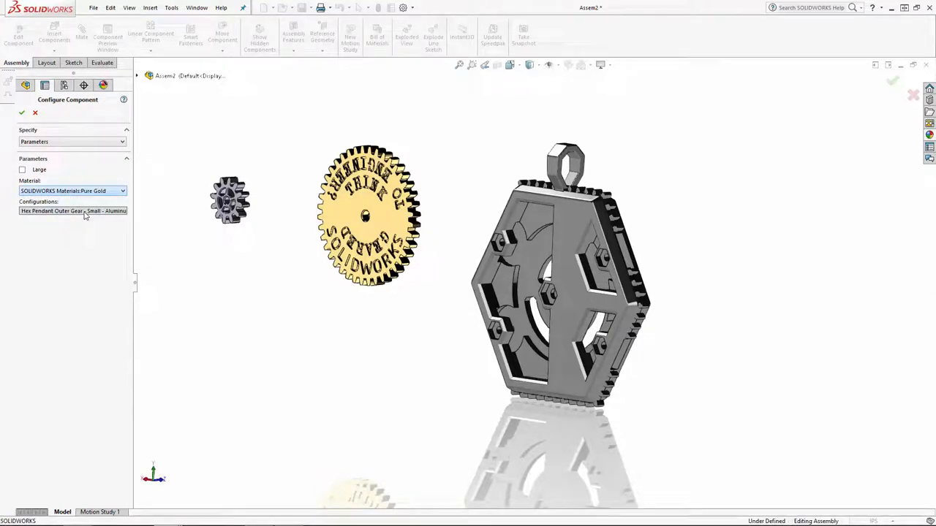
{"action": "left_click", "coordinate": [21, 113]}
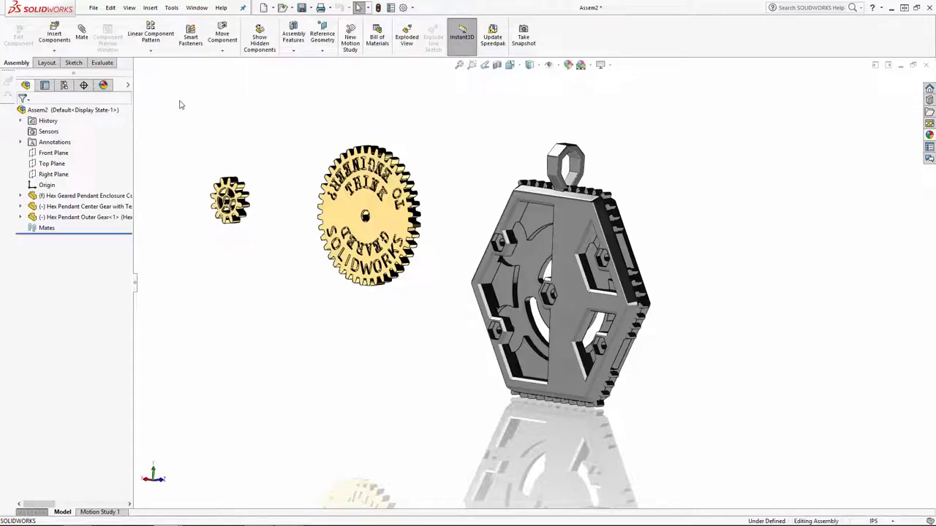
{"action": "left_click", "coordinate": [54, 32]}
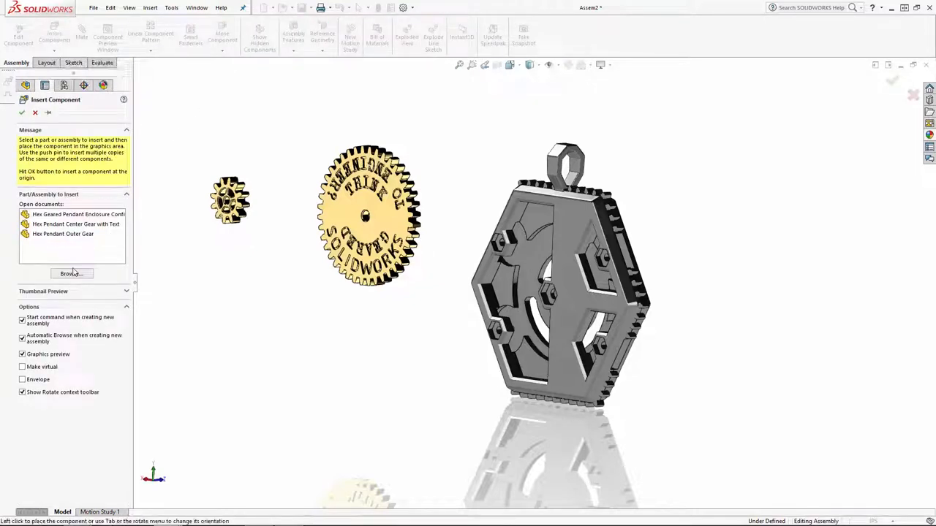
Step: Insert the hardware and four outer gears, mating each outer gear to mesh with the center gear
{"action": "left_click", "coordinate": [71, 274]}
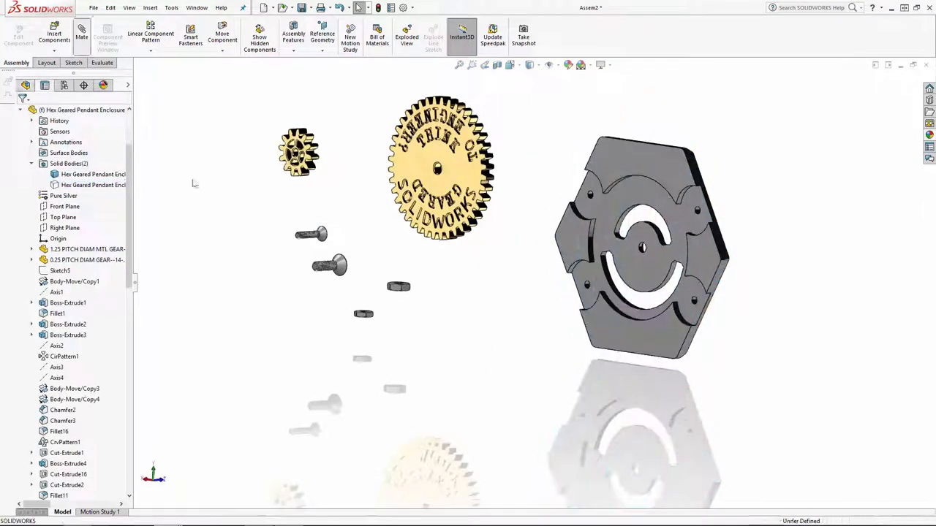
{"action": "left_click", "coordinate": [82, 36]}
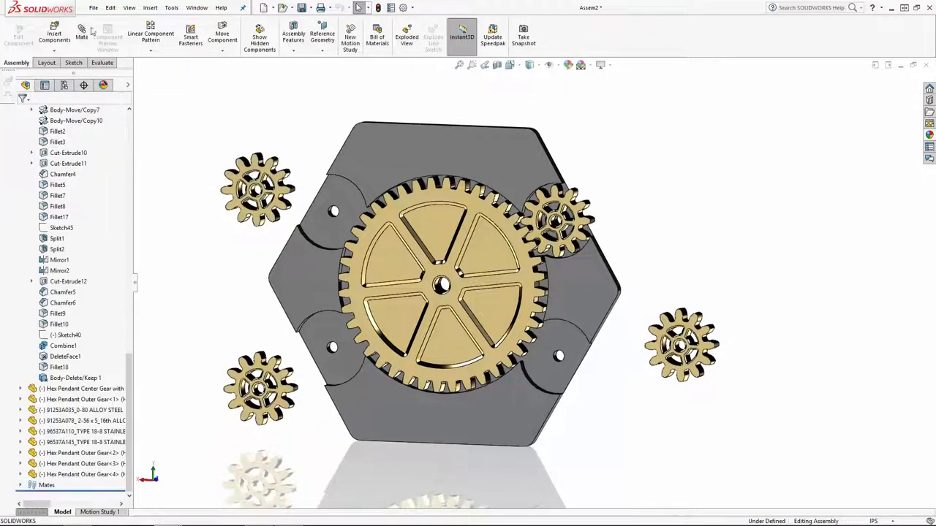
{"action": "left_click", "coordinate": [82, 35]}
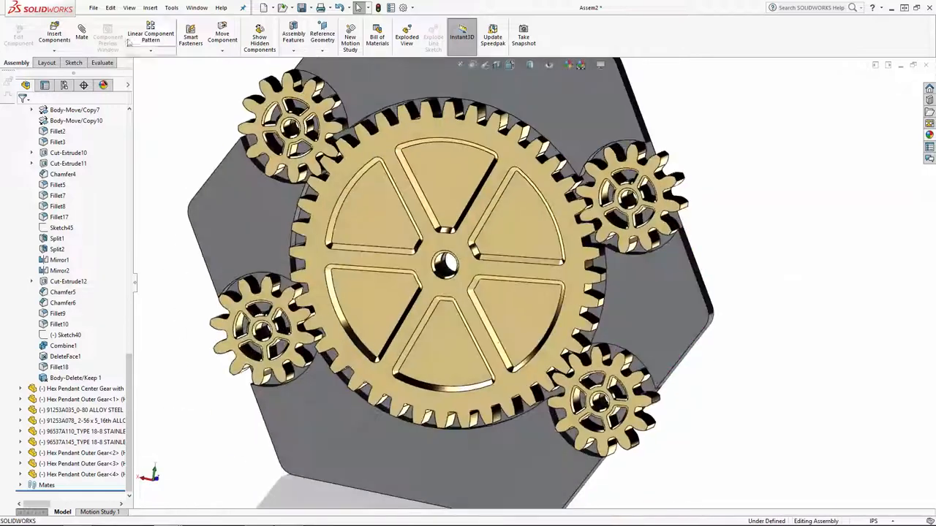
{"action": "left_click", "coordinate": [82, 32]}
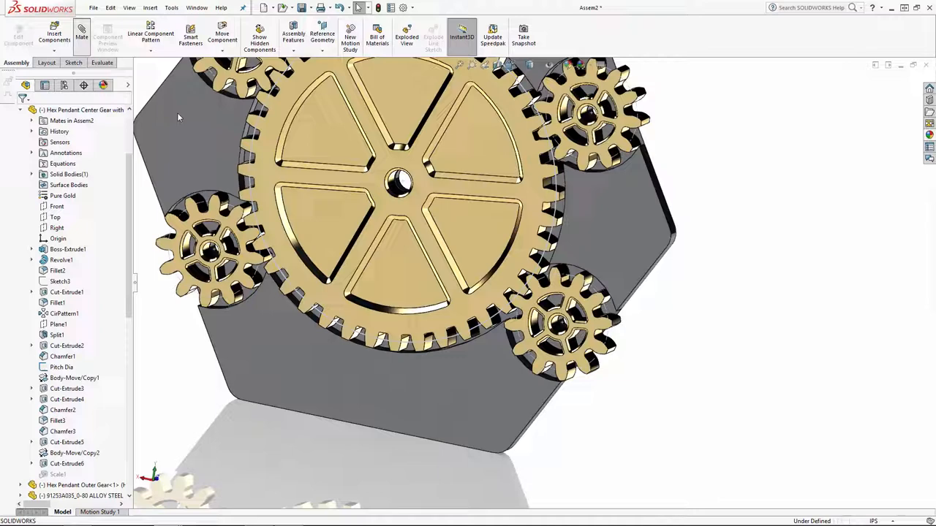
{"action": "left_click", "coordinate": [82, 35]}
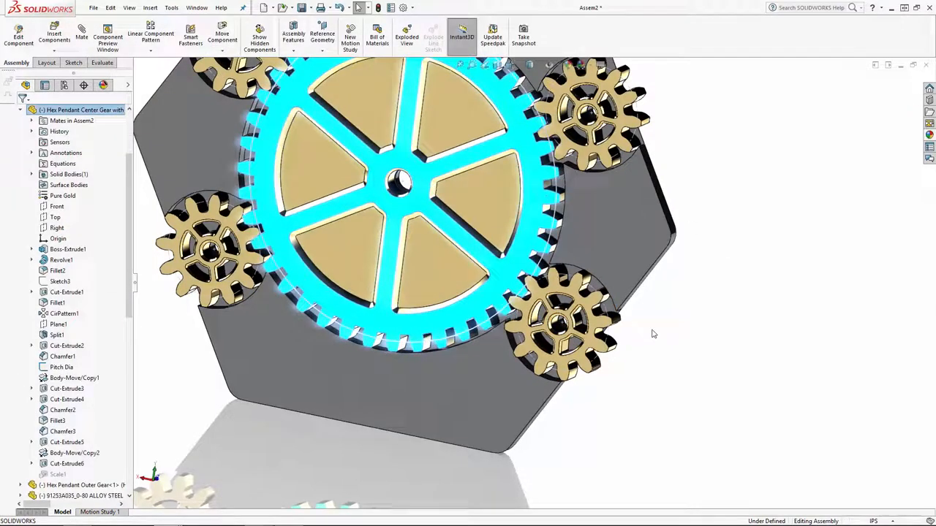
{"action": "left_click", "coordinate": [82, 37]}
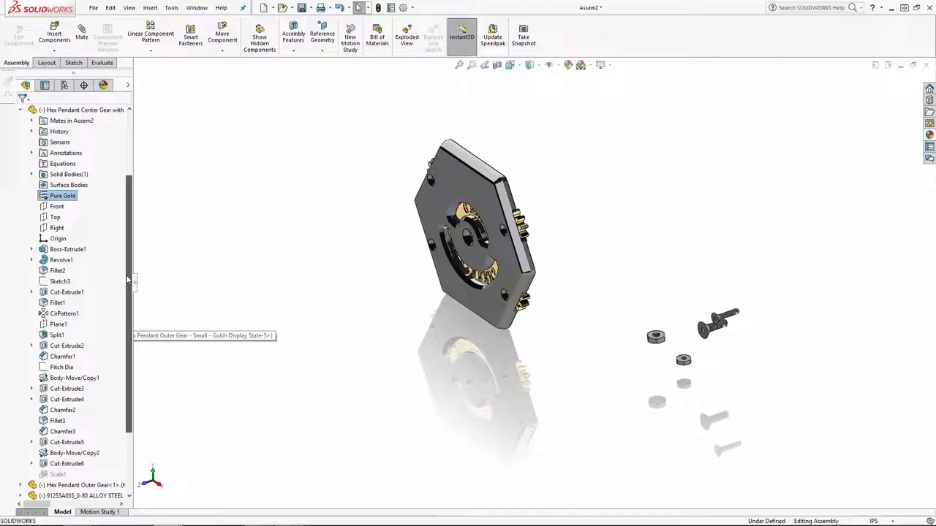
Step: Mate the screw and hex nut into the enclosure and mirror them across the Right Plane
{"action": "left_click", "coordinate": [82, 35]}
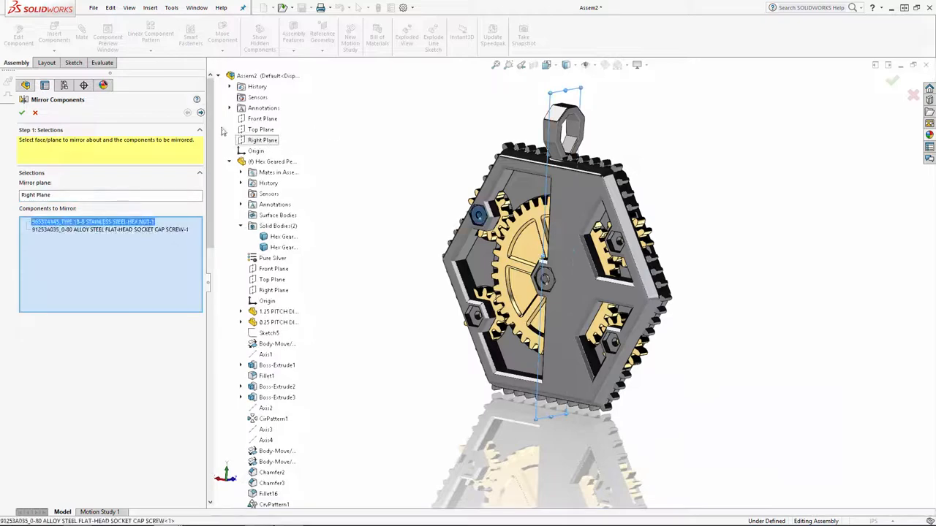
{"action": "left_click", "coordinate": [20, 111]}
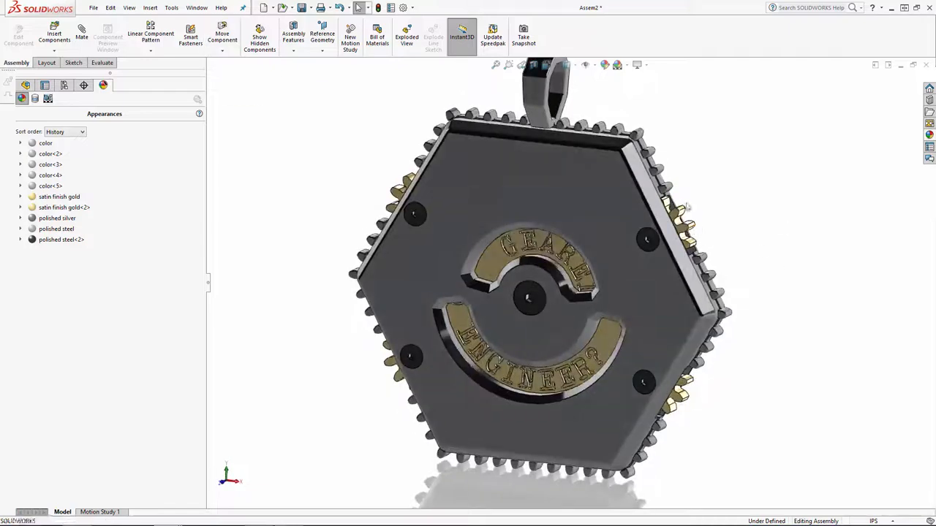
Step: Face the THINK SOLIDWORKS lettering forward and save as Hex Geared Pendant Assembly
{"action": "left_click", "coordinate": [222, 35]}
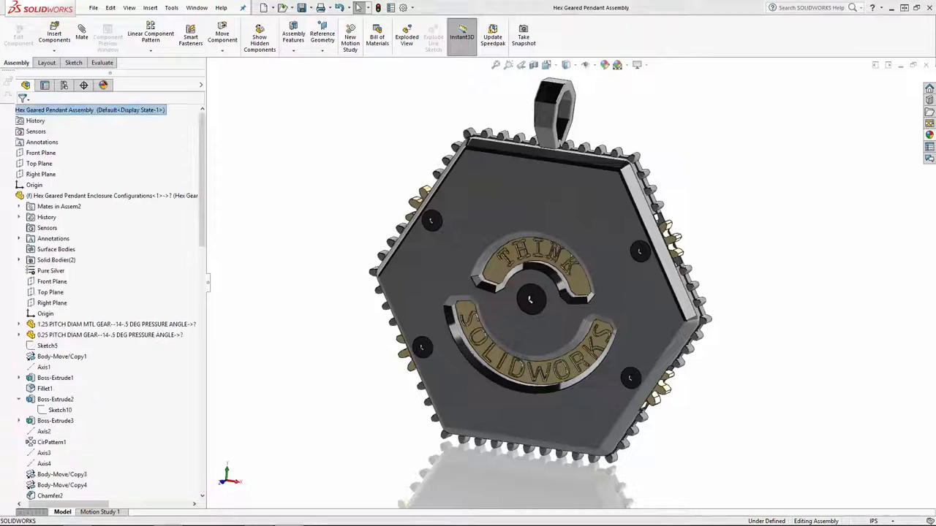
{"action": "mouse_move", "coordinate": [817, 440]}
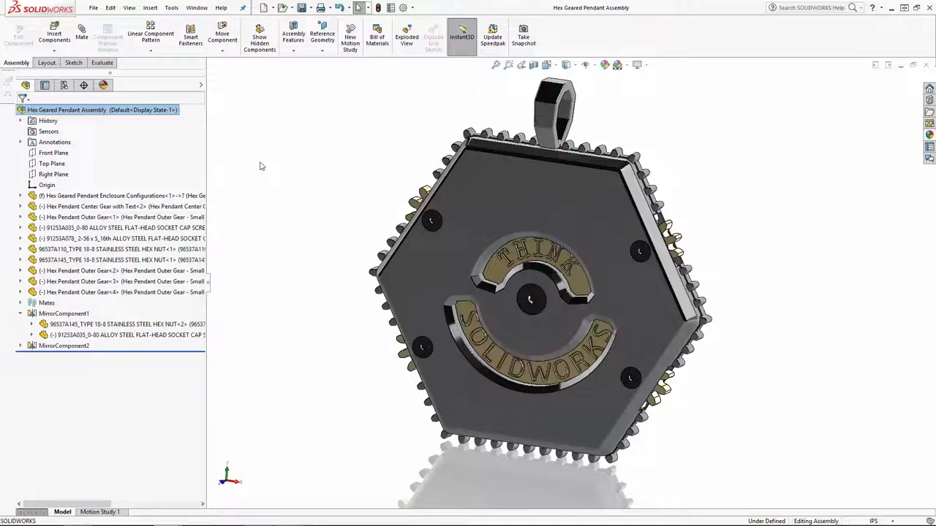
{"action": "mouse_move", "coordinate": [285, 182]}
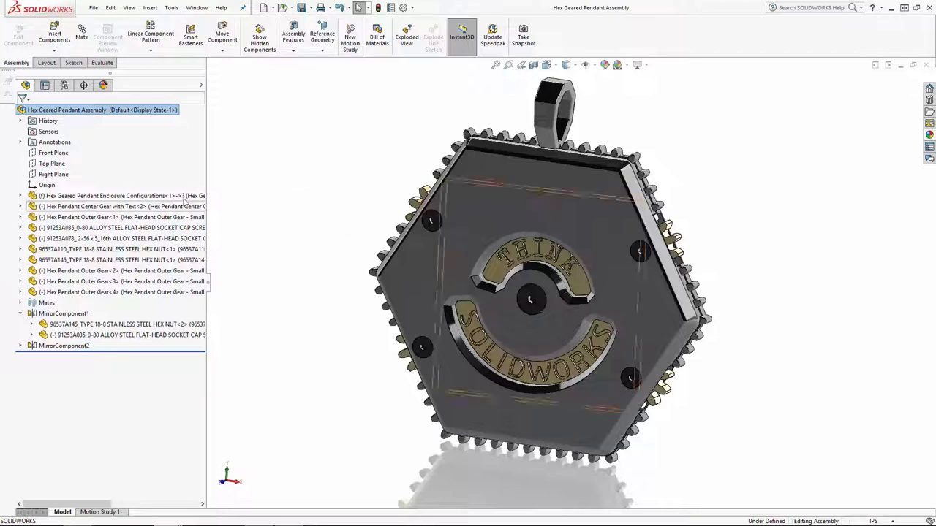
Step: Reconfigure the enclosure component's material from Pure Silver to Pure Gold
{"action": "right_click", "coordinate": [109, 196]}
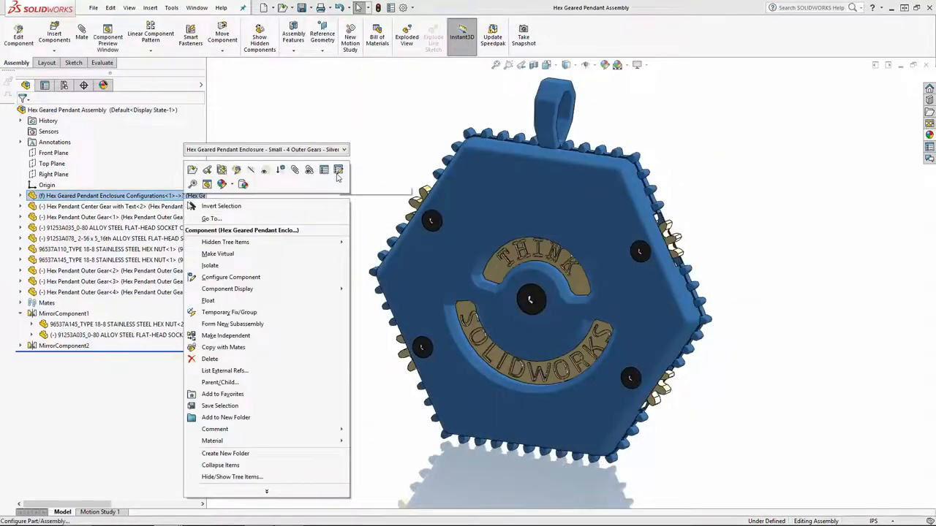
{"action": "mouse_move", "coordinate": [337, 169]}
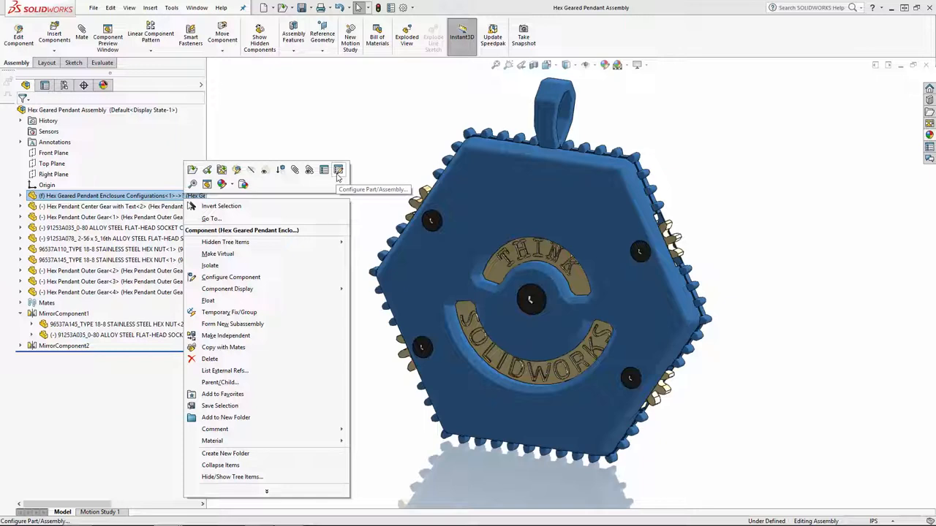
{"action": "left_click", "coordinate": [231, 278]}
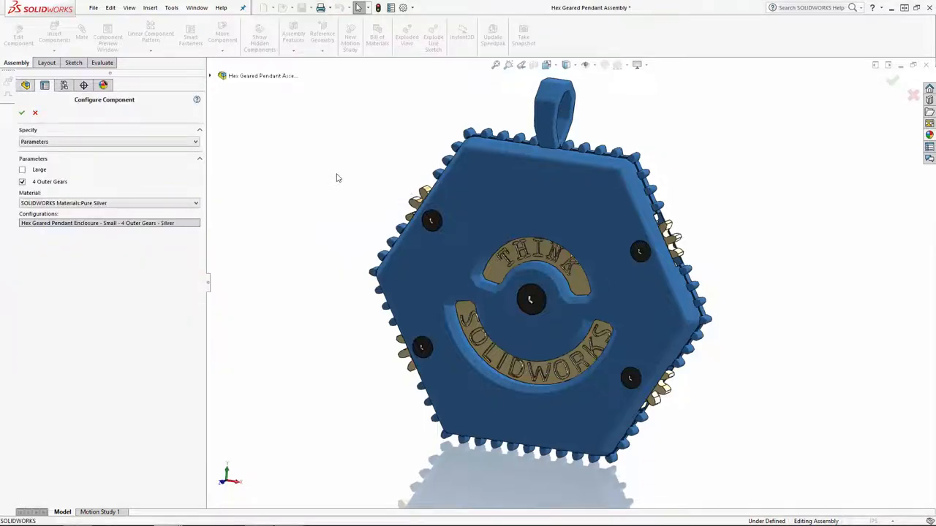
{"action": "left_click", "coordinate": [110, 202]}
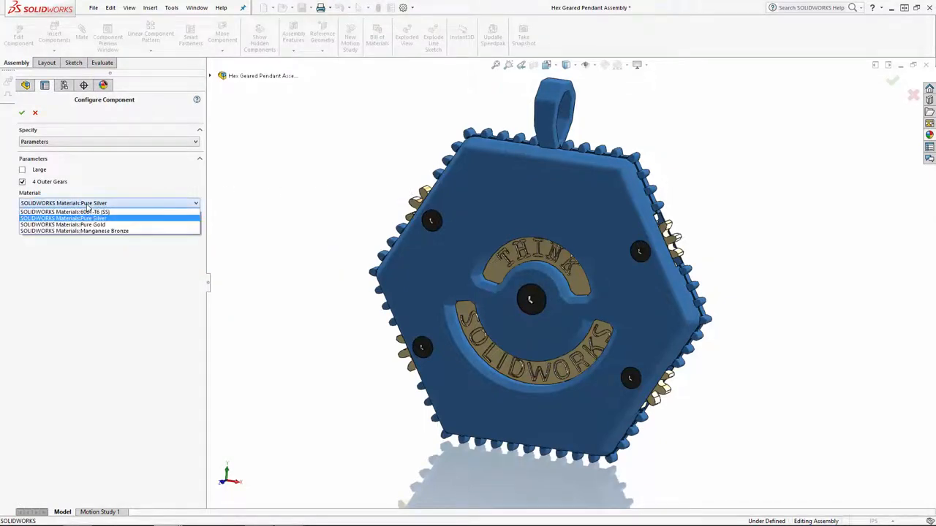
{"action": "left_click", "coordinate": [62, 226]}
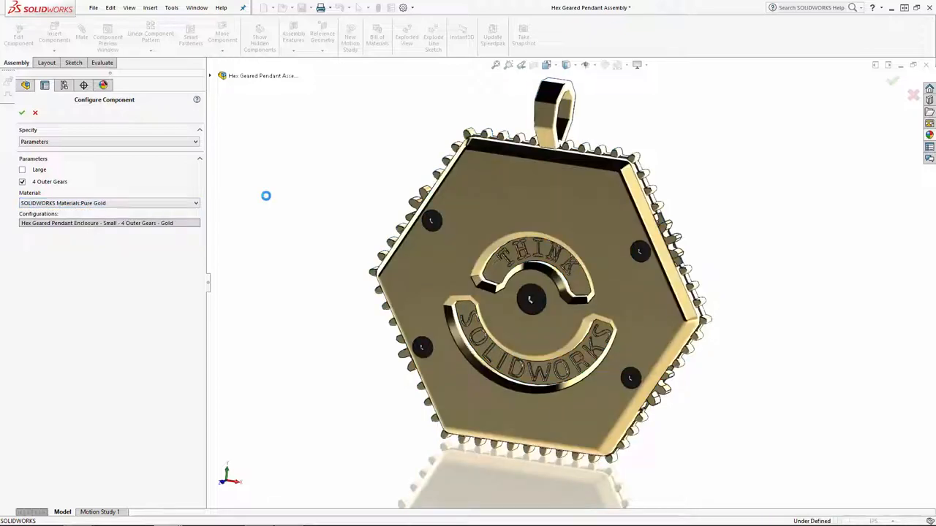